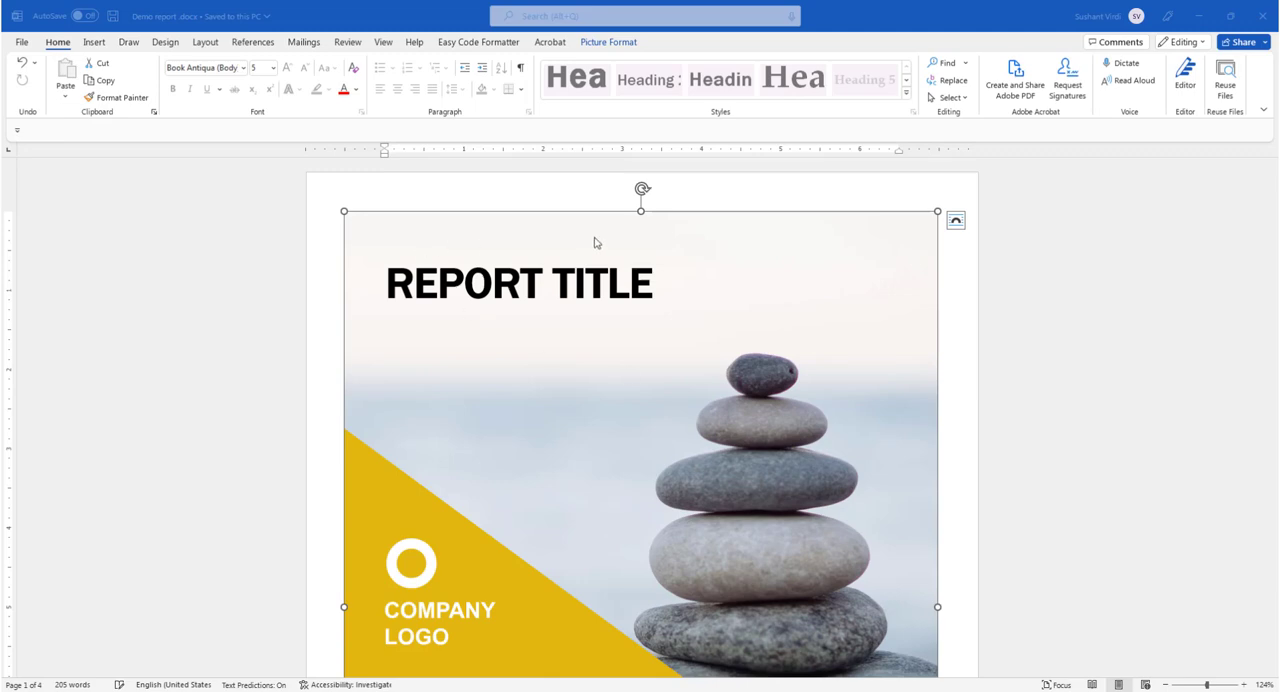
{"action": "mouse_move", "coordinate": [332, 400]}
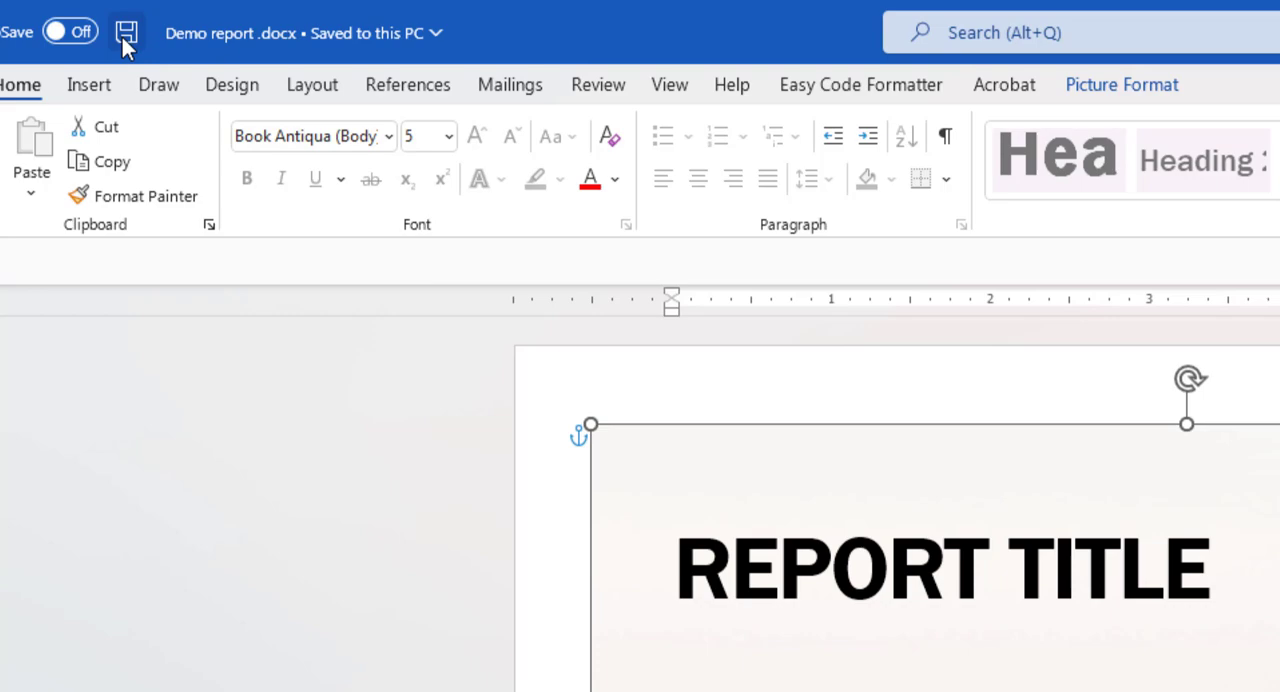
Open Word Options on the Customize Ribbon page from the toolbar's right-click menu
{"action": "right_click", "coordinate": [126, 32]}
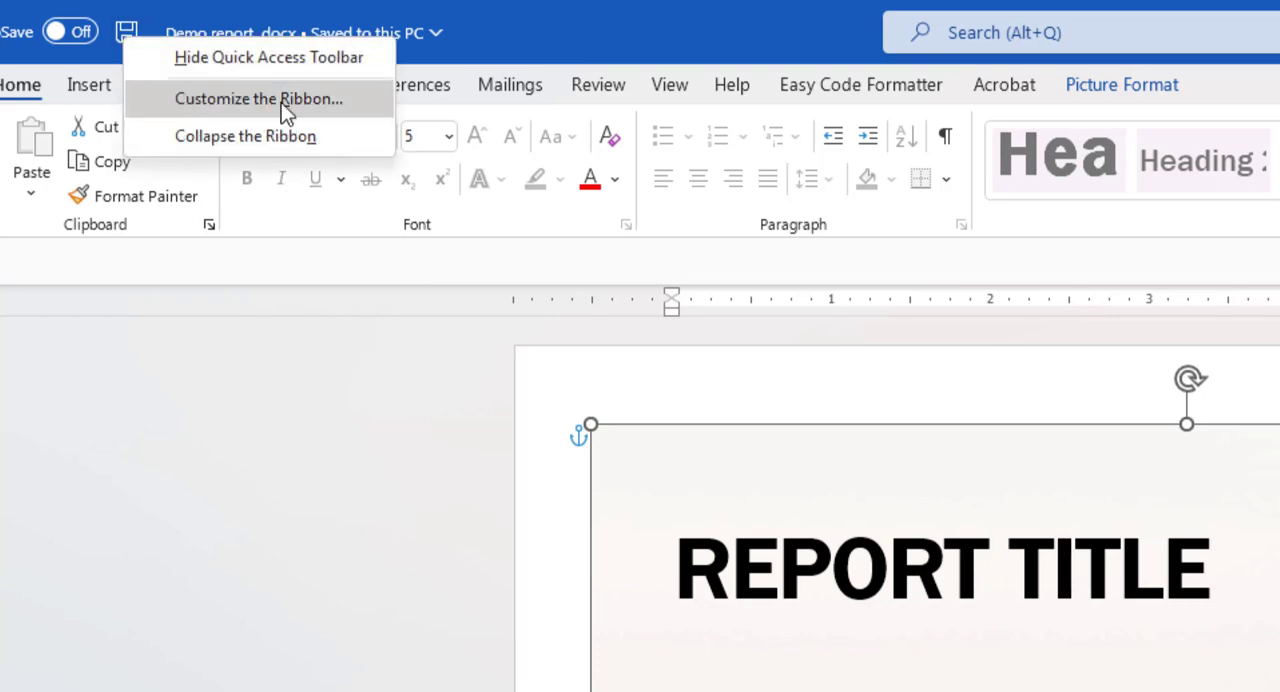
{"action": "left_click", "coordinate": [260, 98]}
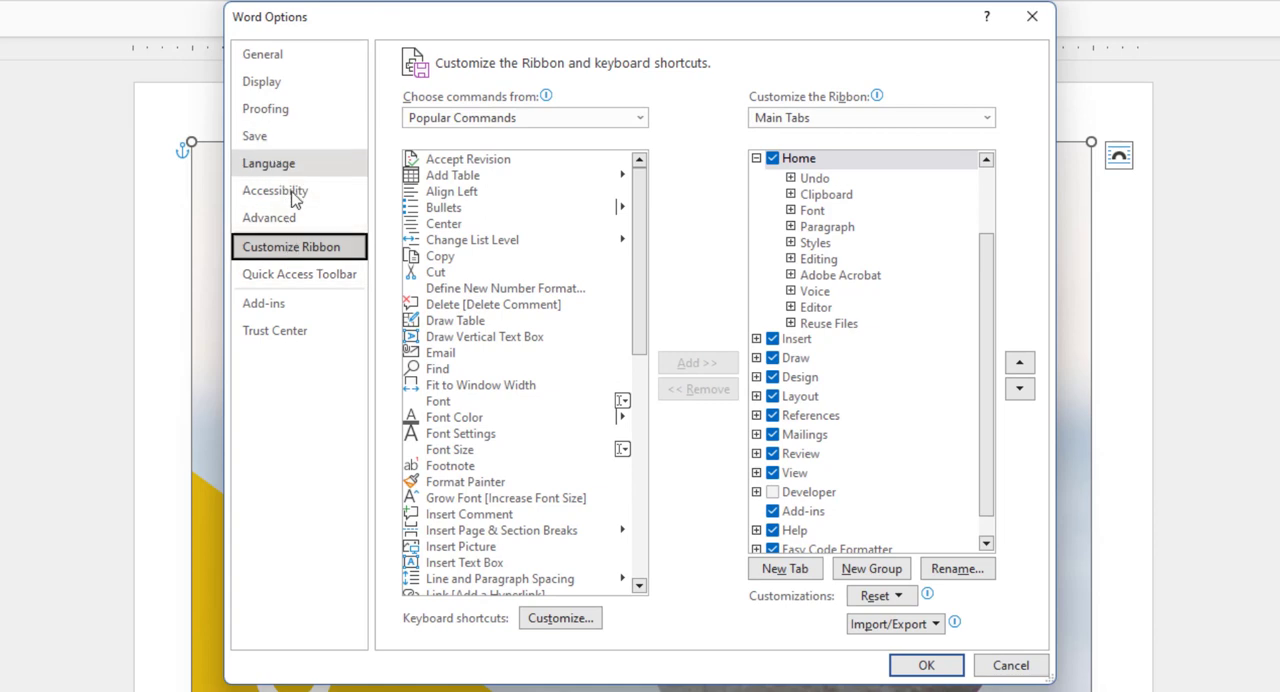
Switch to the Quick Access Toolbar page and show All Commands in the command list
{"action": "left_click", "coordinate": [300, 274]}
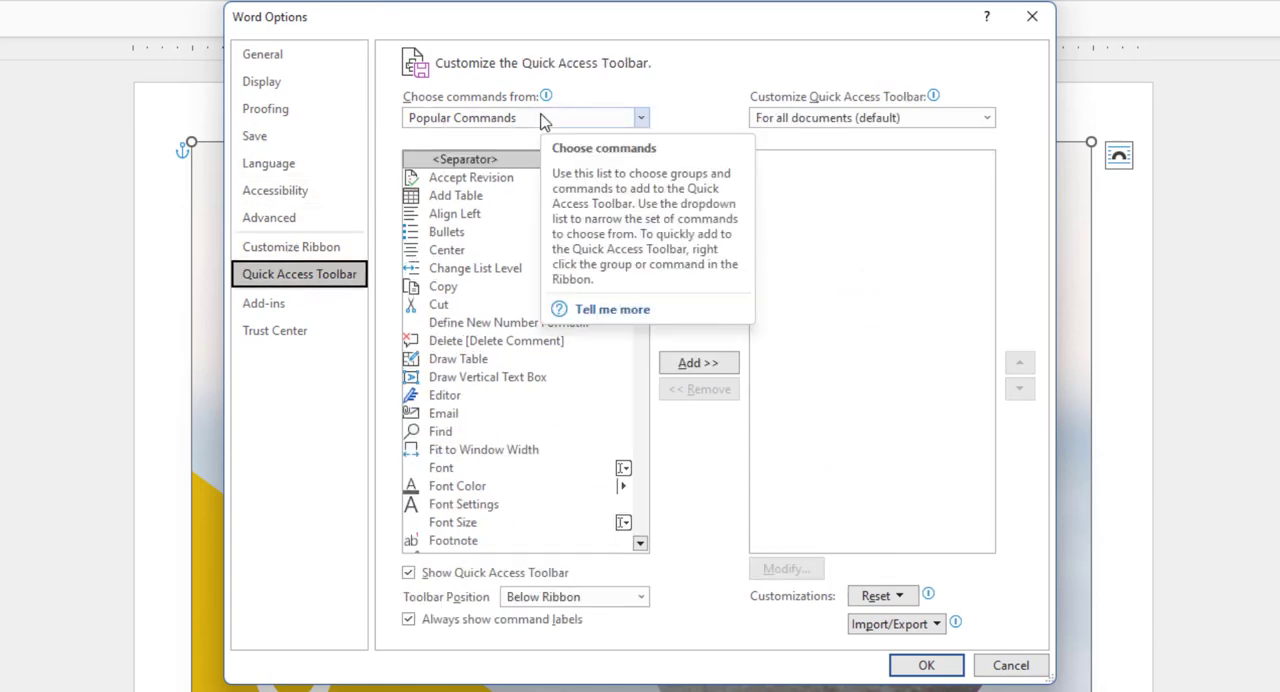
{"action": "left_click", "coordinate": [640, 118]}
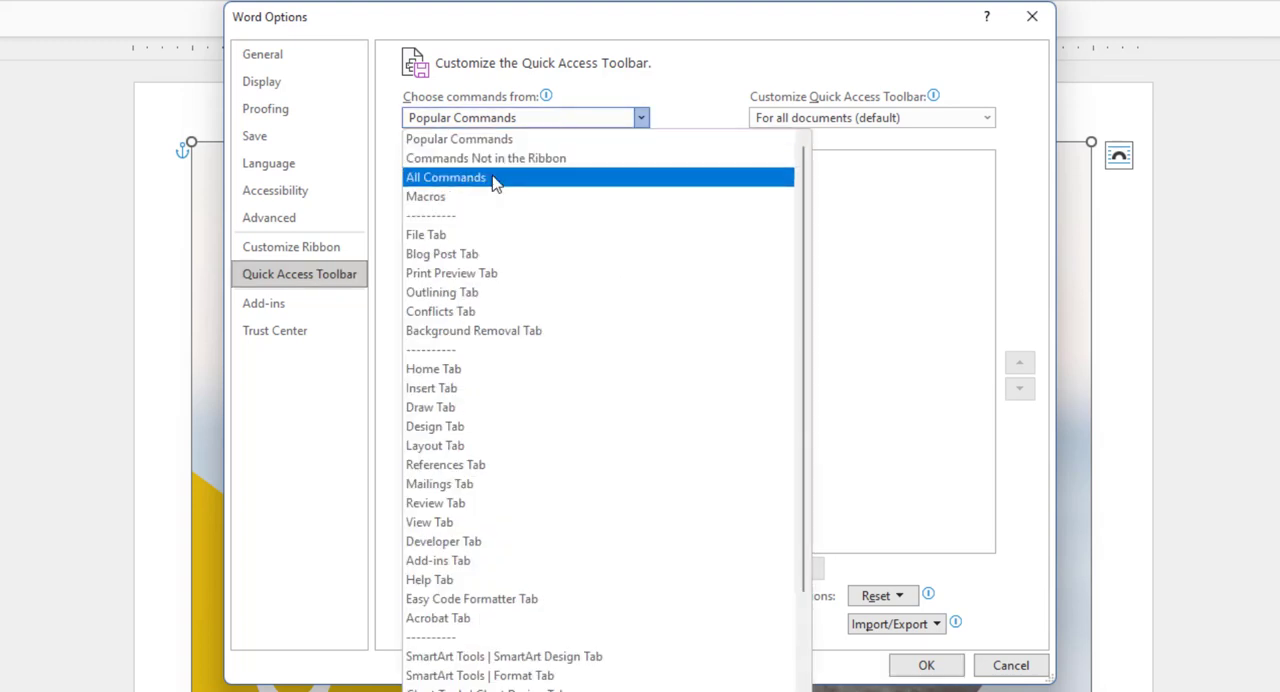
{"action": "left_click", "coordinate": [444, 176]}
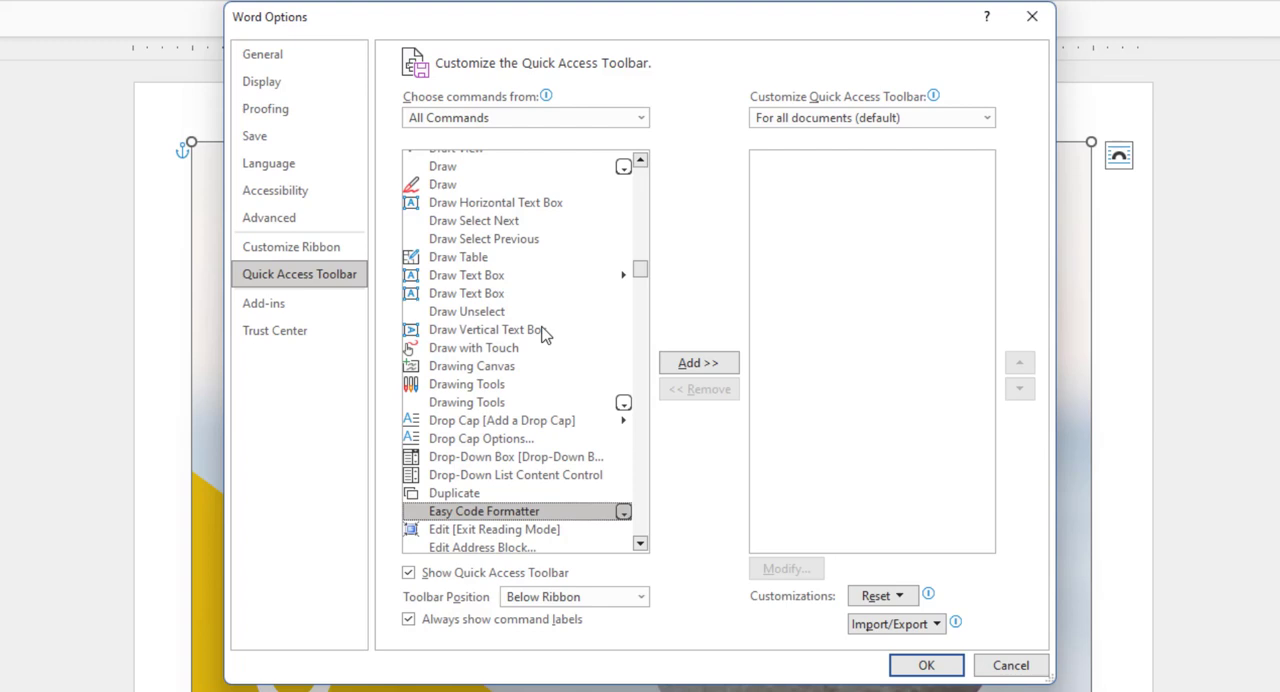
Add the Email and E-mail as PDF Attachment commands to the toolbar and confirm with OK
{"action": "scroll", "scroll_direction": "down", "scroll_amount": 3}
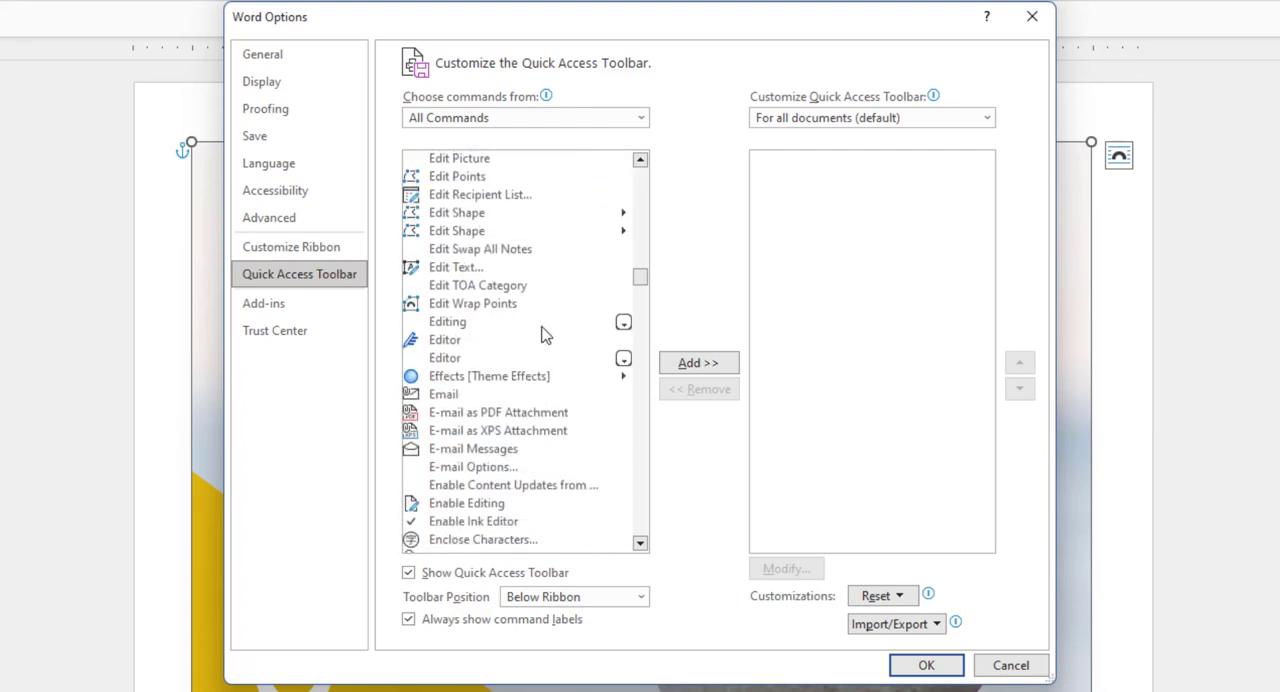
{"action": "left_click", "coordinate": [444, 392]}
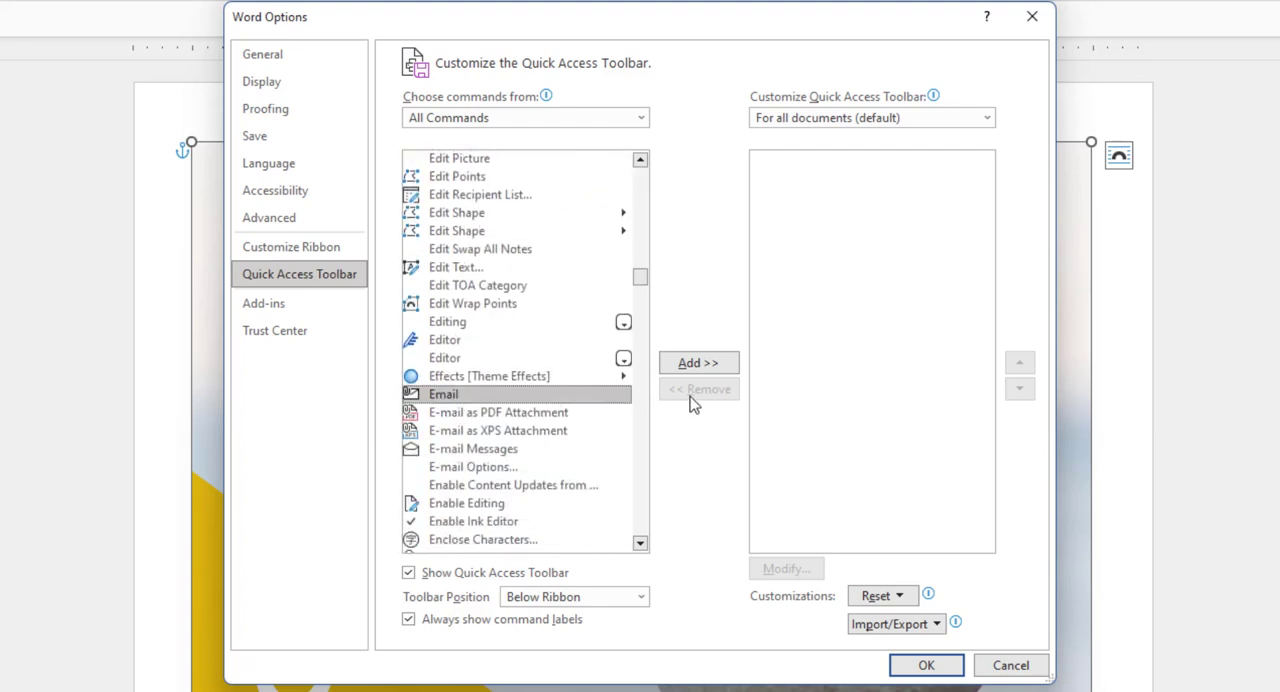
{"action": "left_click", "coordinate": [698, 362]}
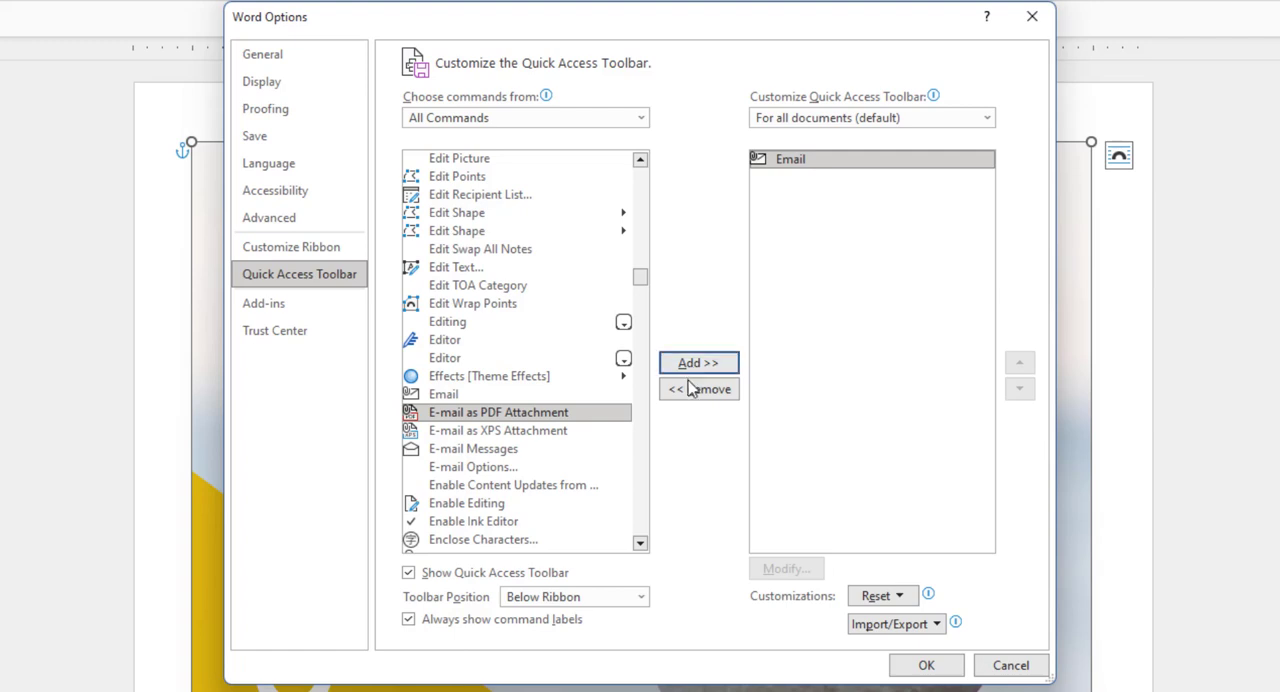
{"action": "mouse_move", "coordinate": [656, 410]}
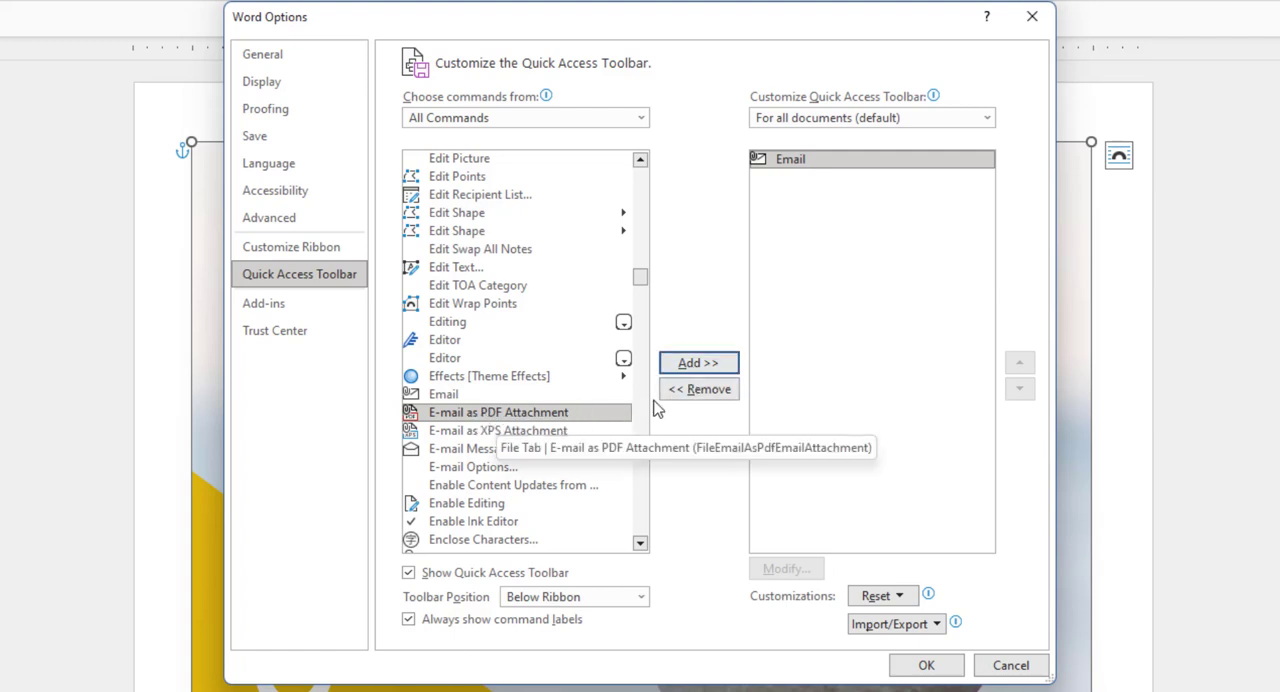
{"action": "left_click", "coordinate": [698, 362]}
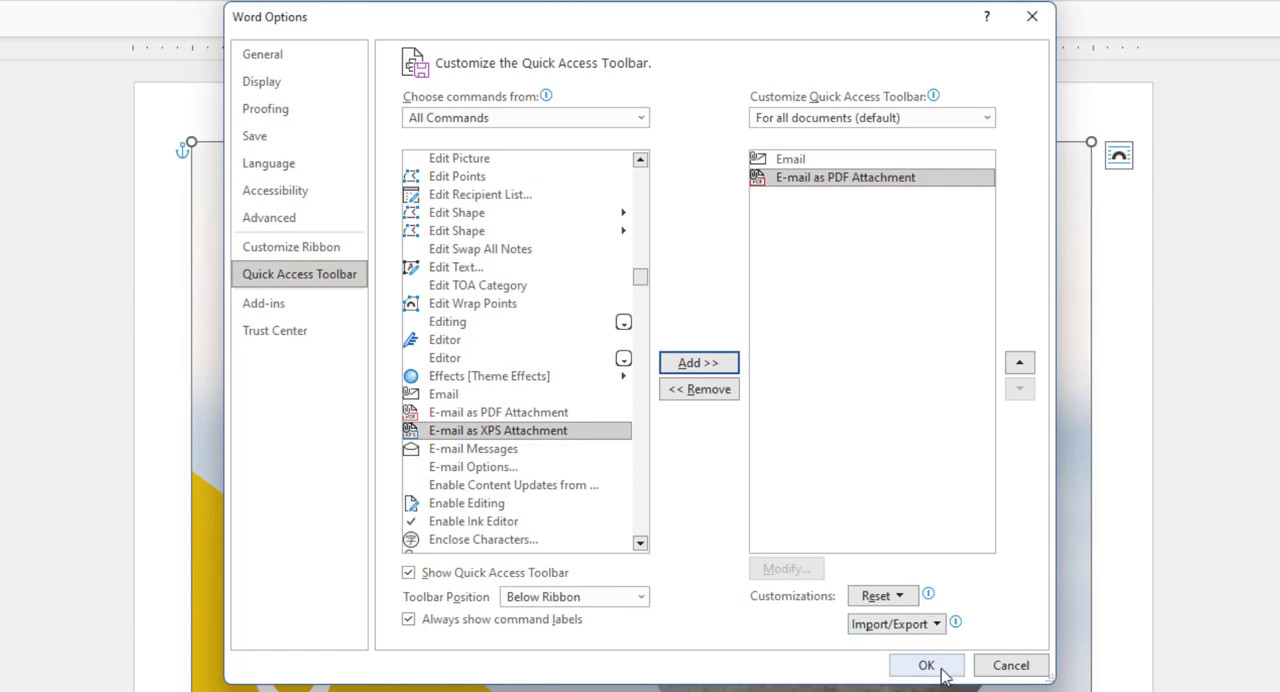
{"action": "left_click", "coordinate": [926, 664]}
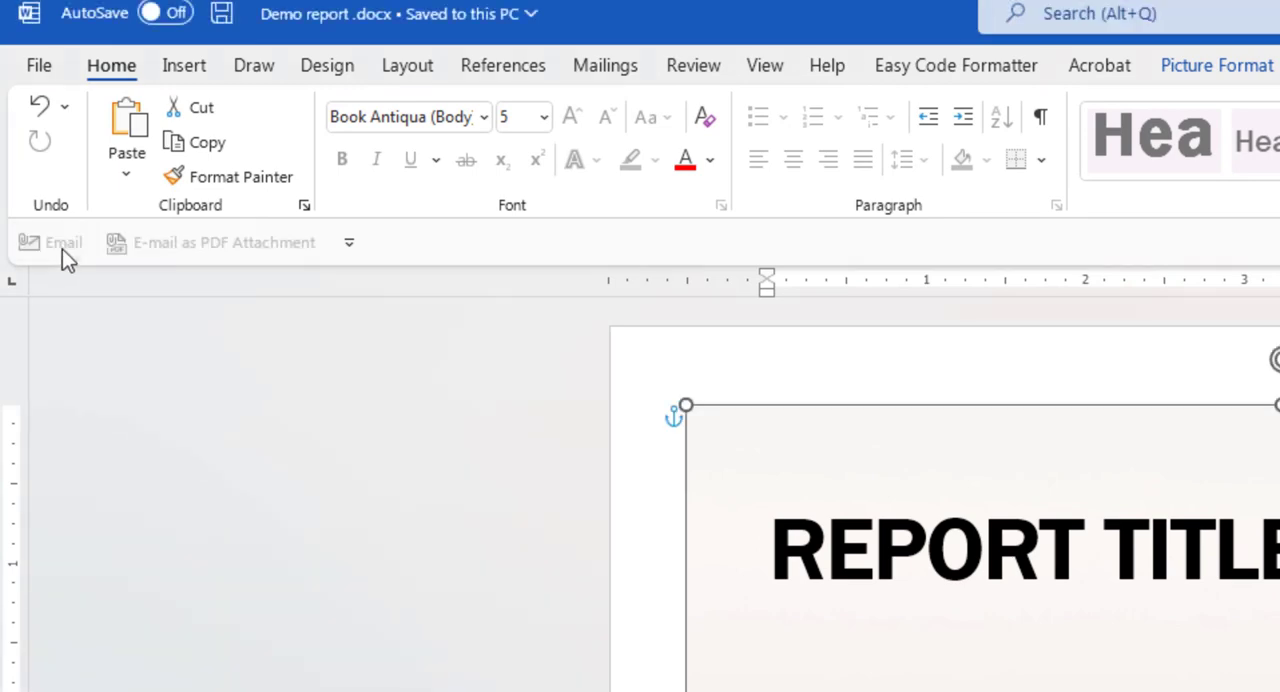
Email the Demo report as a PDF attachment using the new toolbar button
{"action": "left_click", "coordinate": [64, 242]}
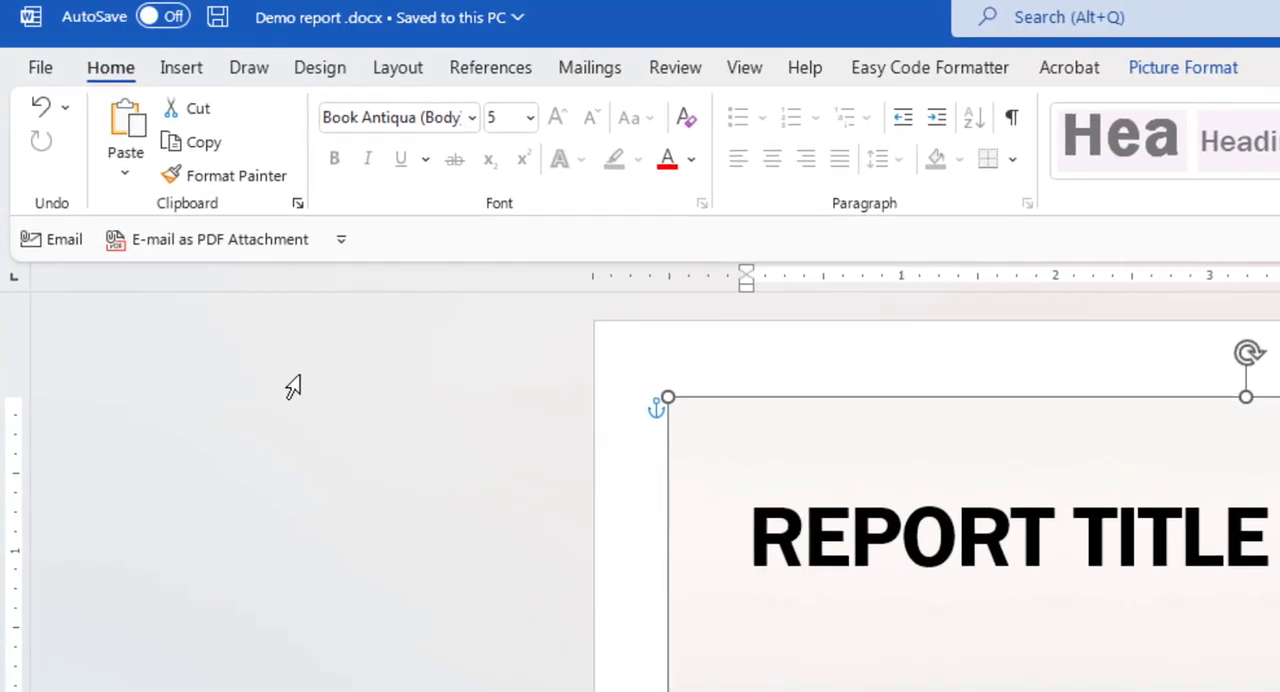
{"action": "mouse_move", "coordinate": [220, 240]}
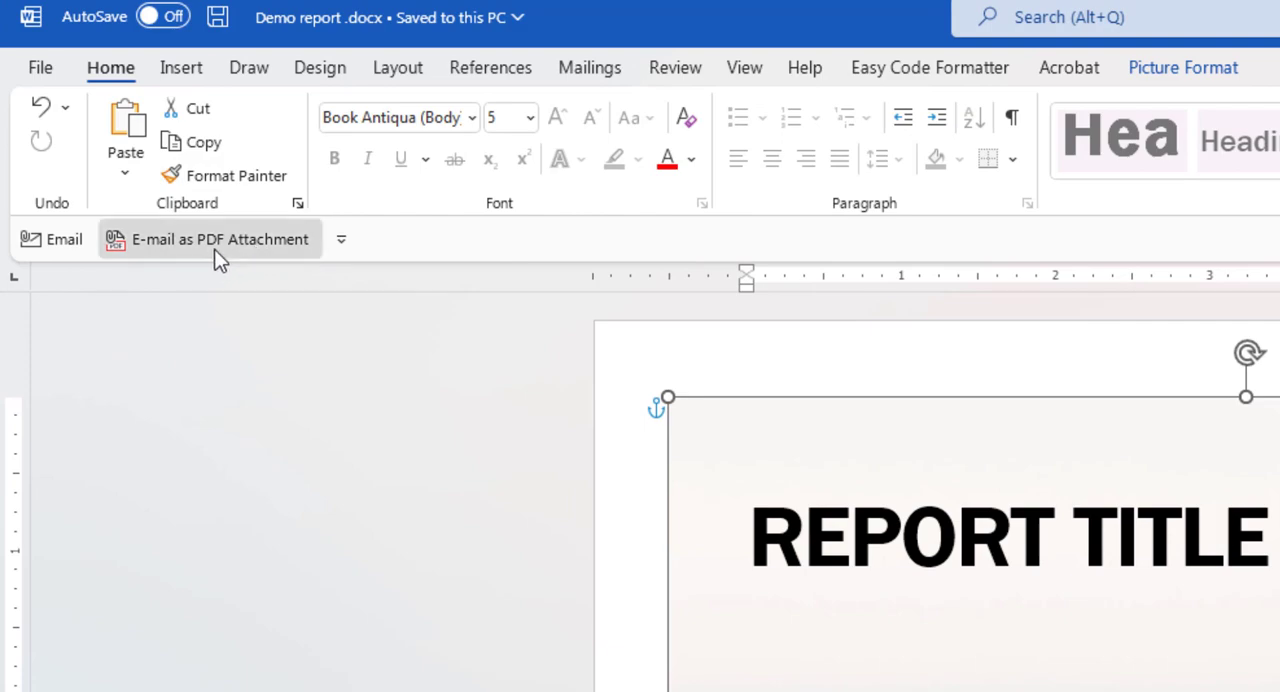
{"action": "left_click", "coordinate": [220, 240]}
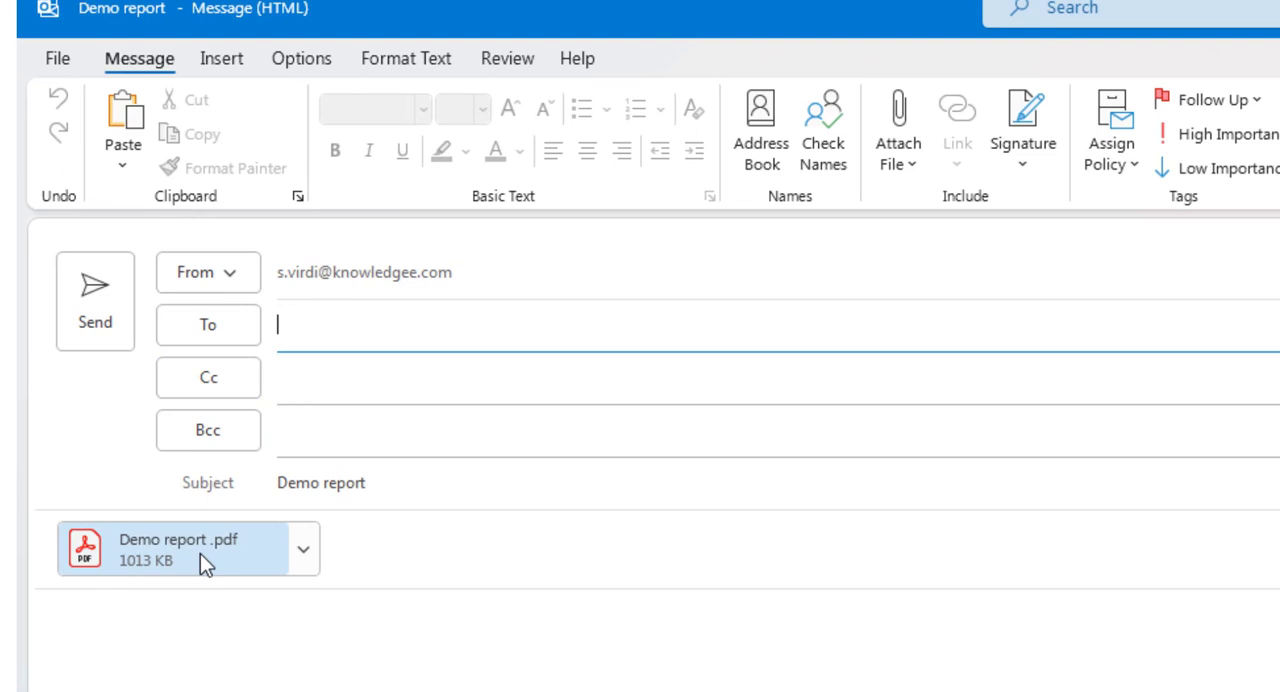
{"action": "mouse_move", "coordinate": [288, 572]}
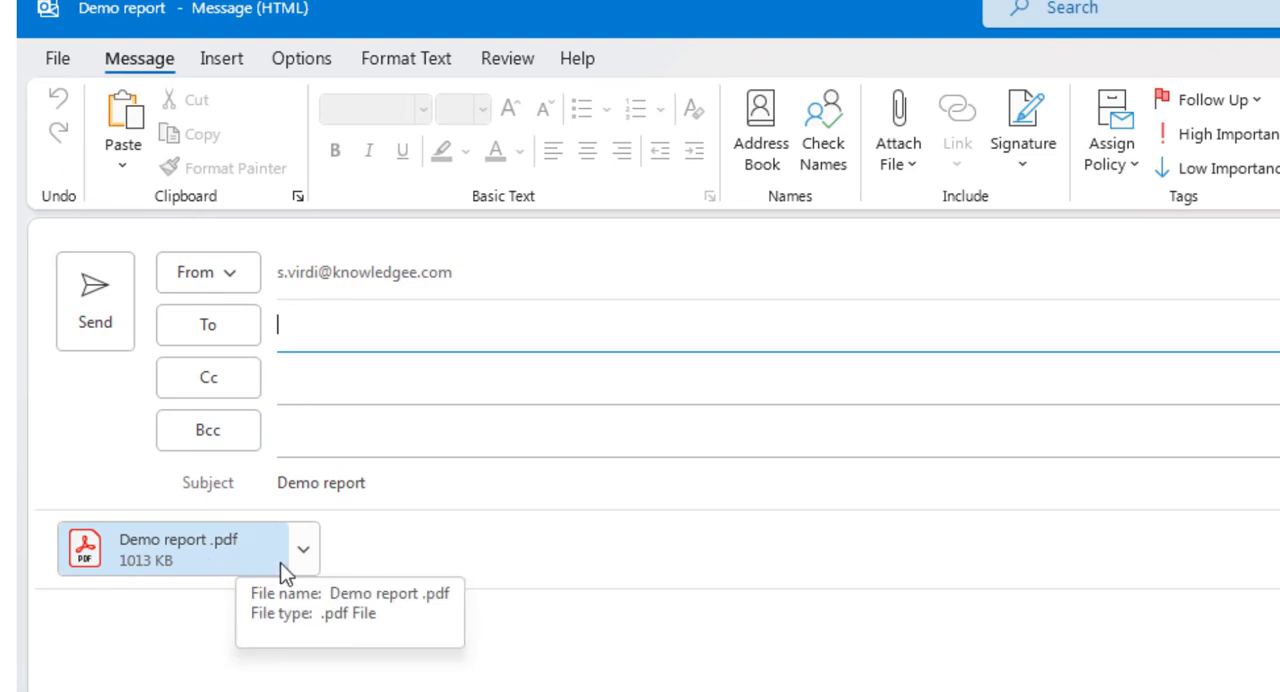